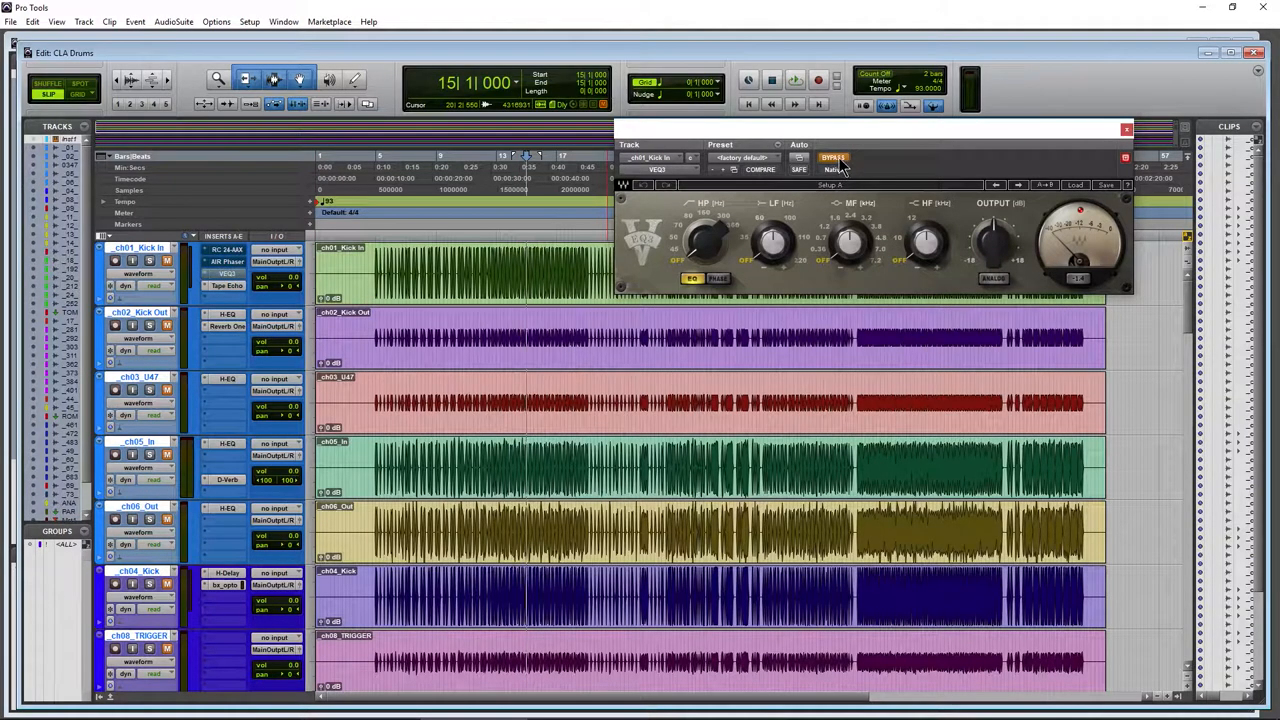
Close the VEQ3 plug-in window and return to the full Edit window view of the drum tracks
click(830, 160)
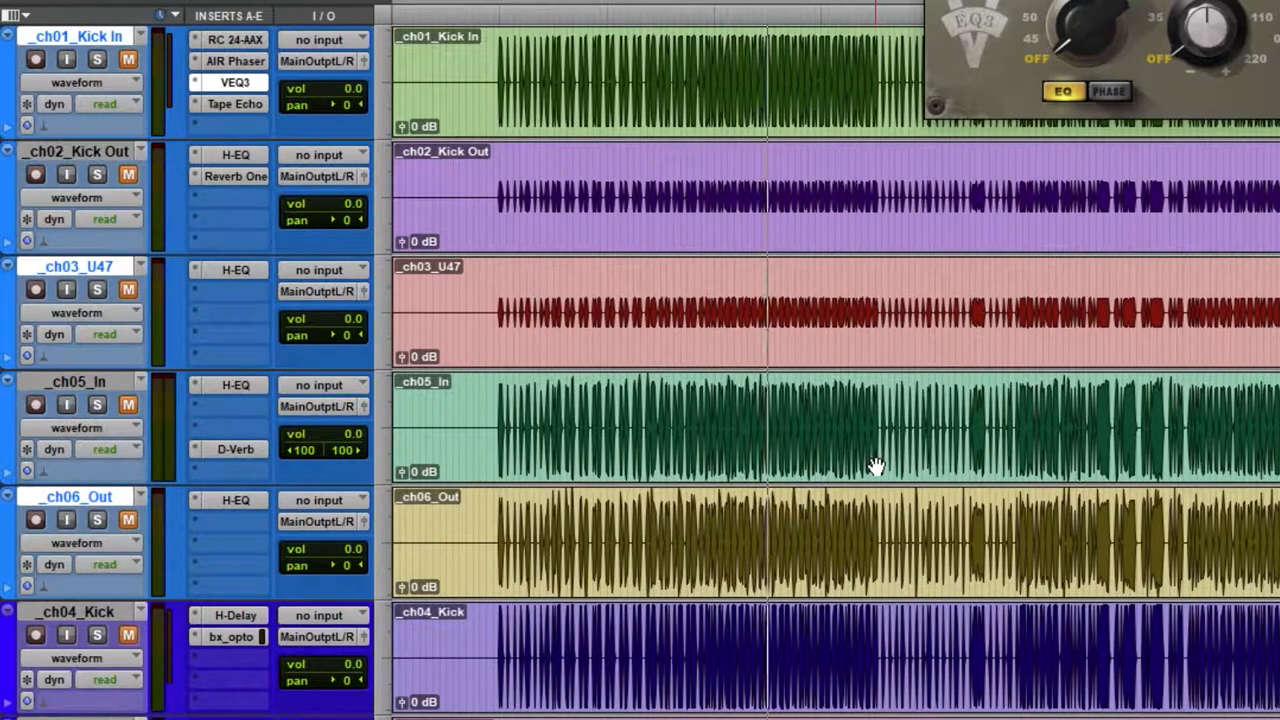
scroll(down, 3)
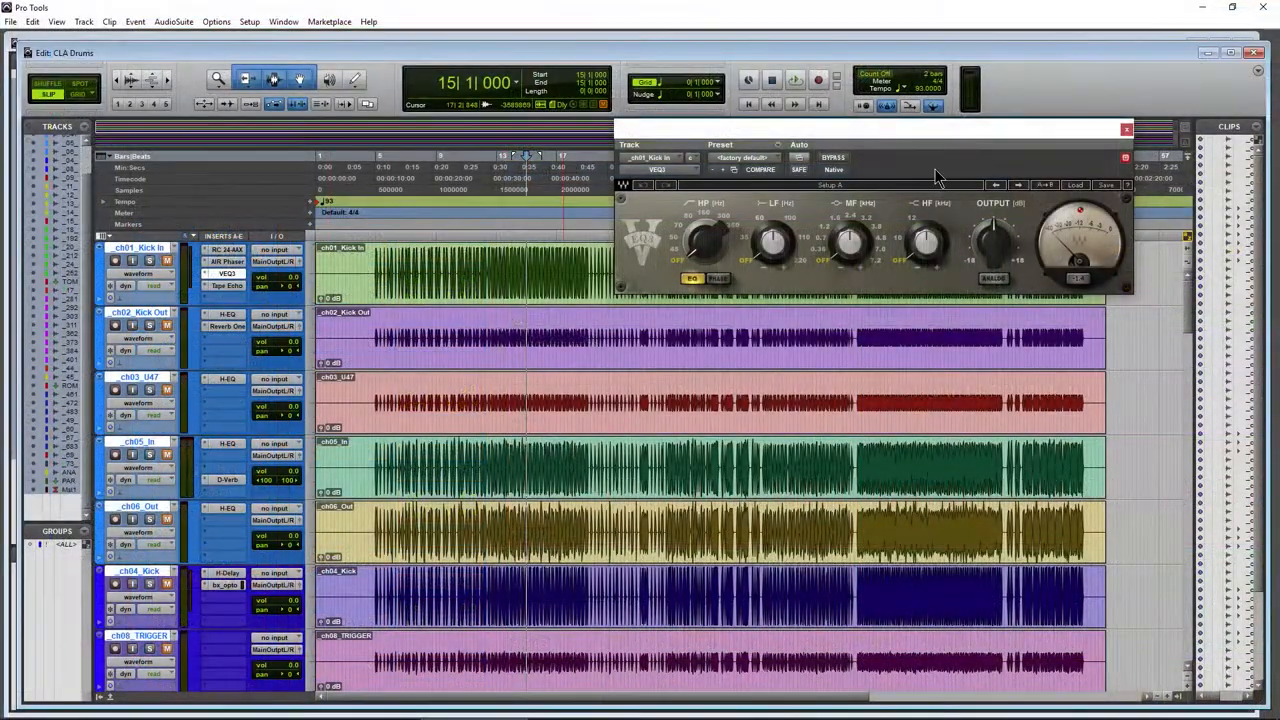
click(1128, 128)
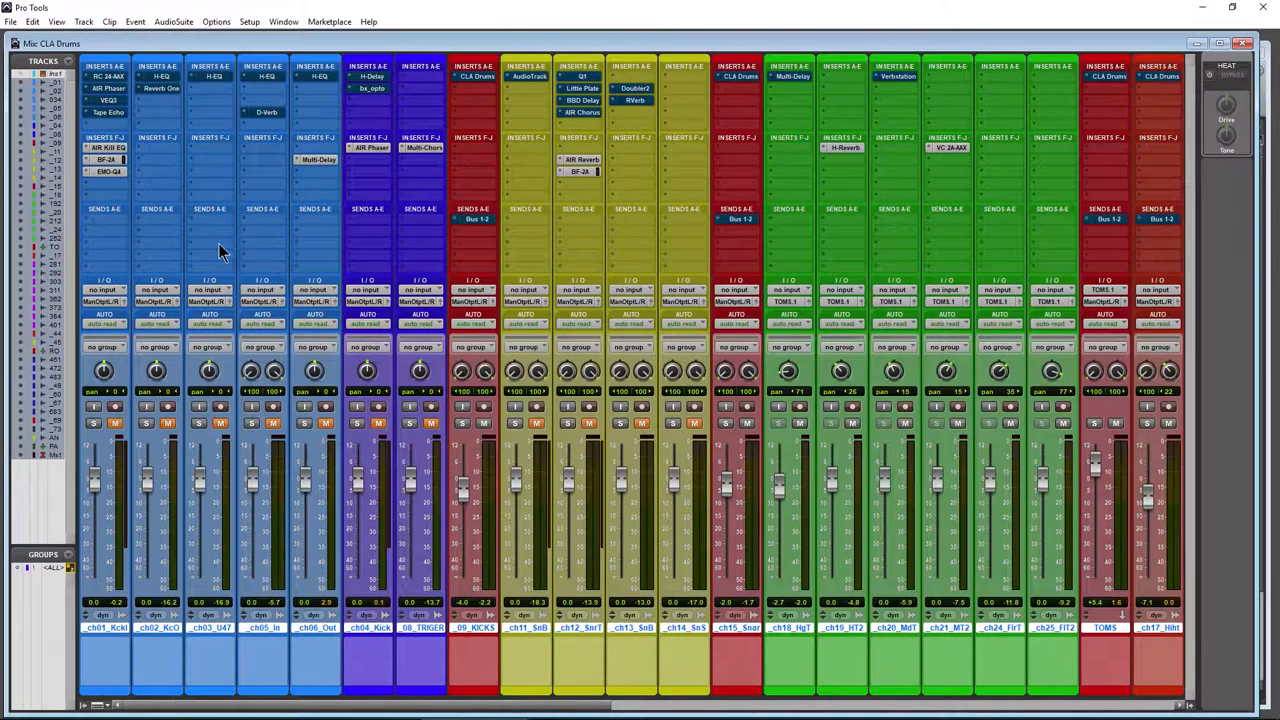
mouse_move(176, 176)
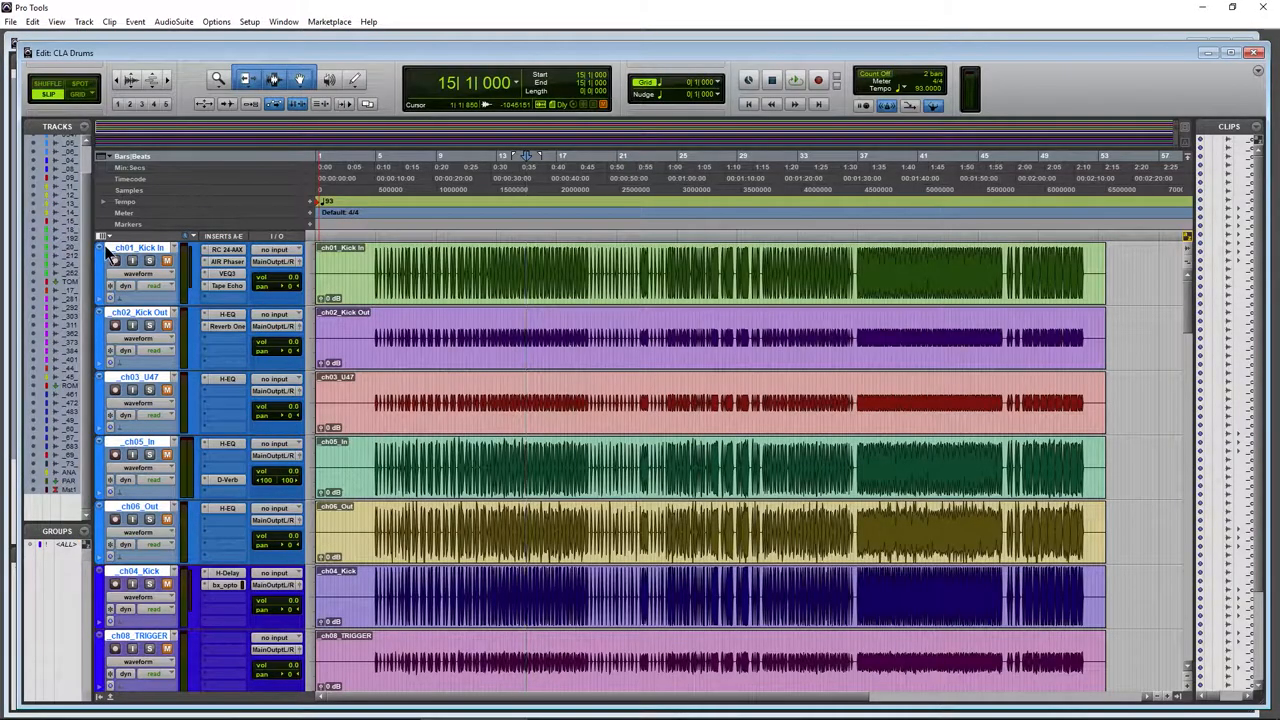
Switch to the Mix window showing all CLA Drums channel strips with their inserts
click(104, 236)
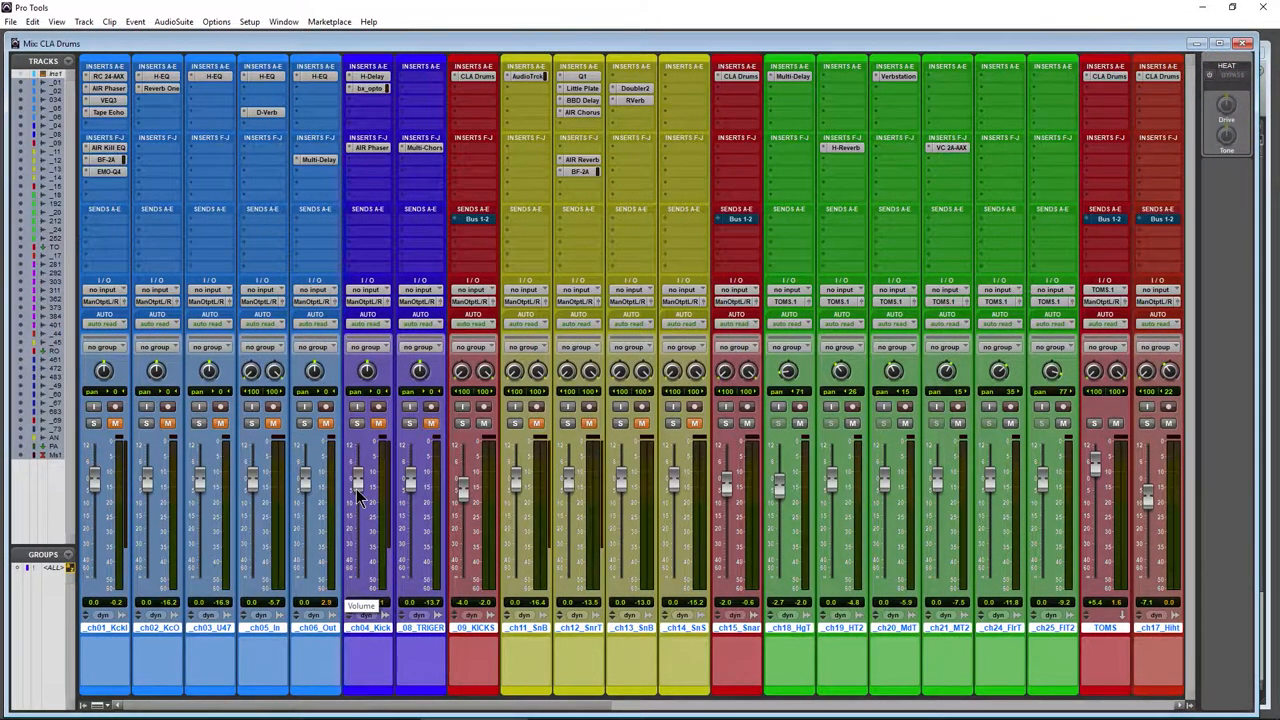
scroll(right, 3)
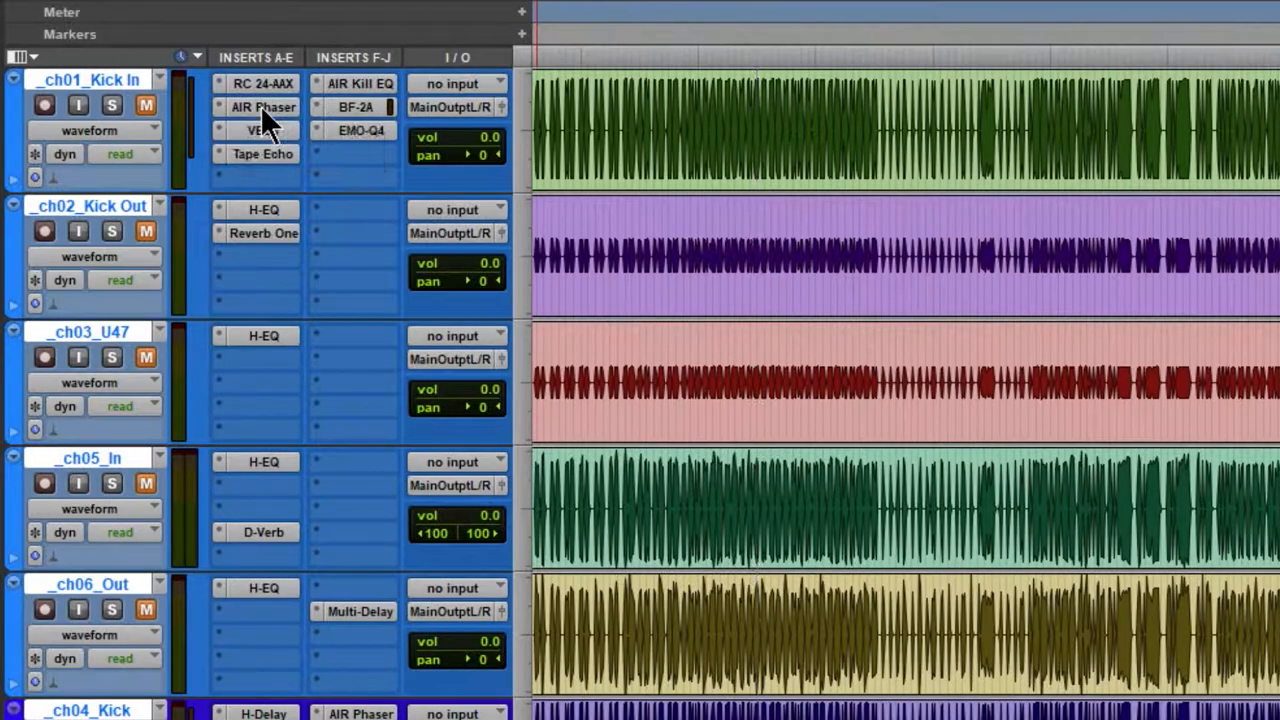
mouse_move(262, 108)
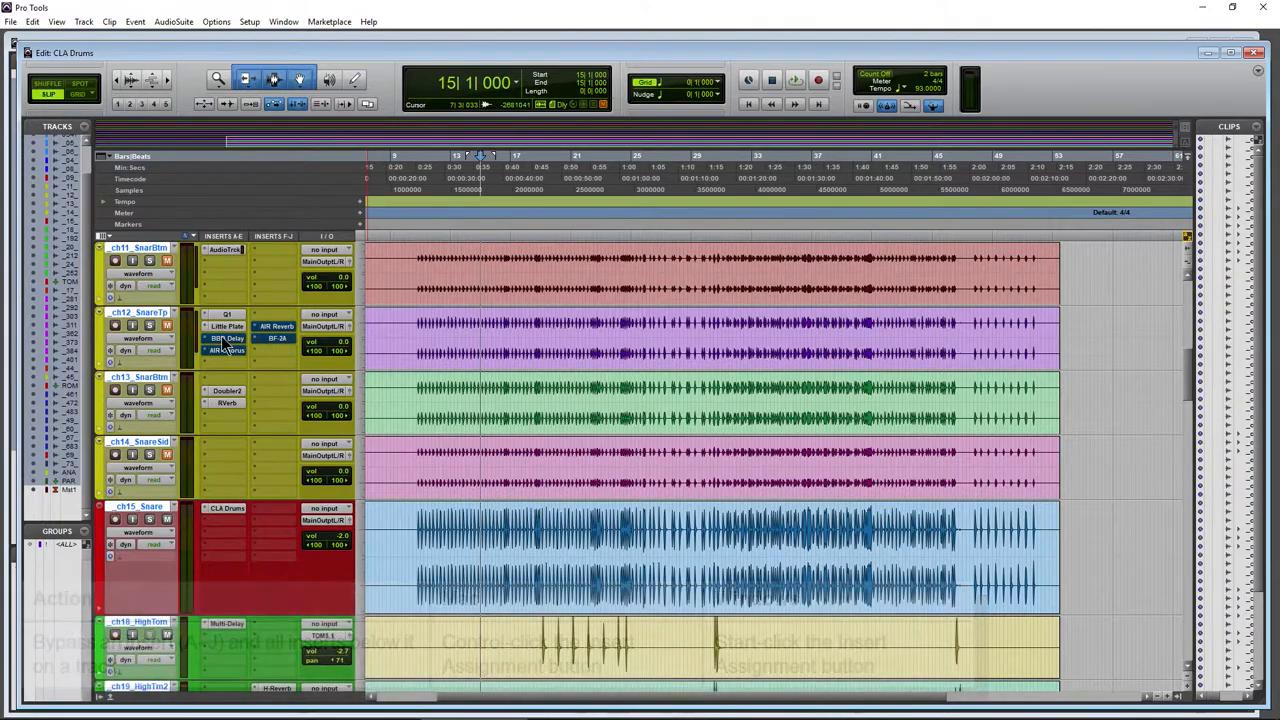
Scroll the Edit window down to the ch67_Room, ch69_AmbMix and ch73_Master tracks
scroll(down, 3)
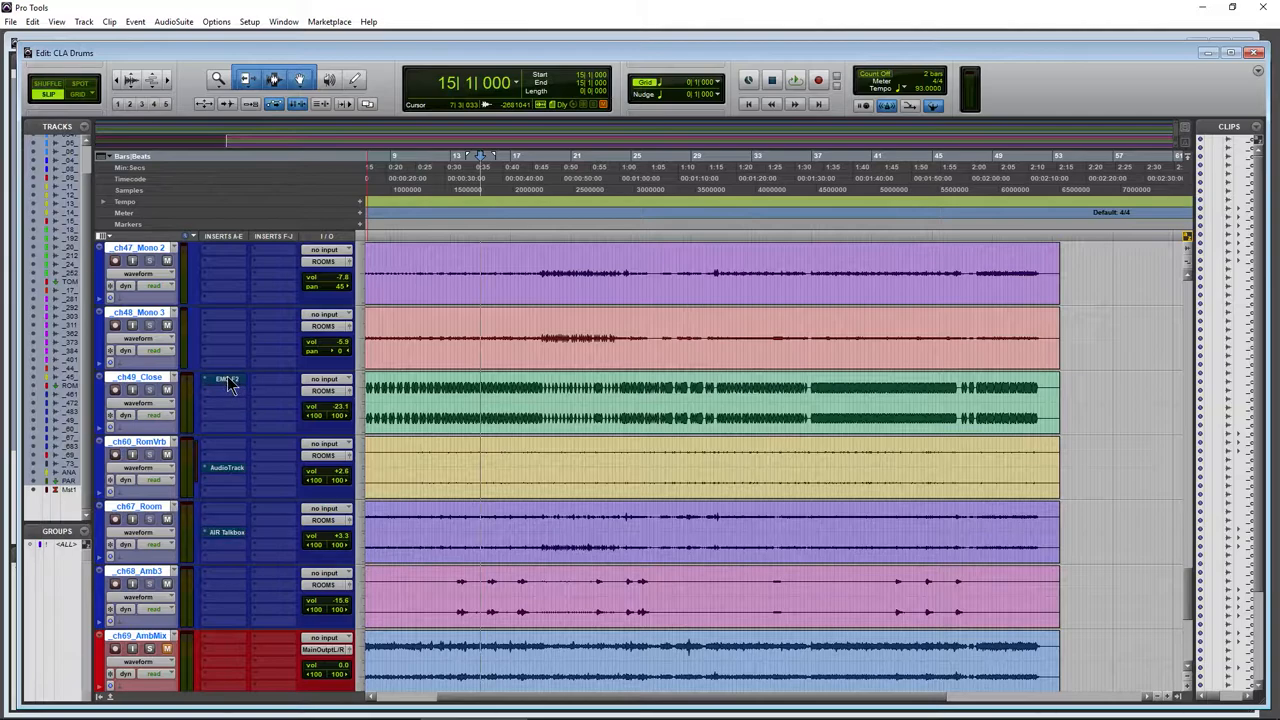
mouse_move(226, 380)
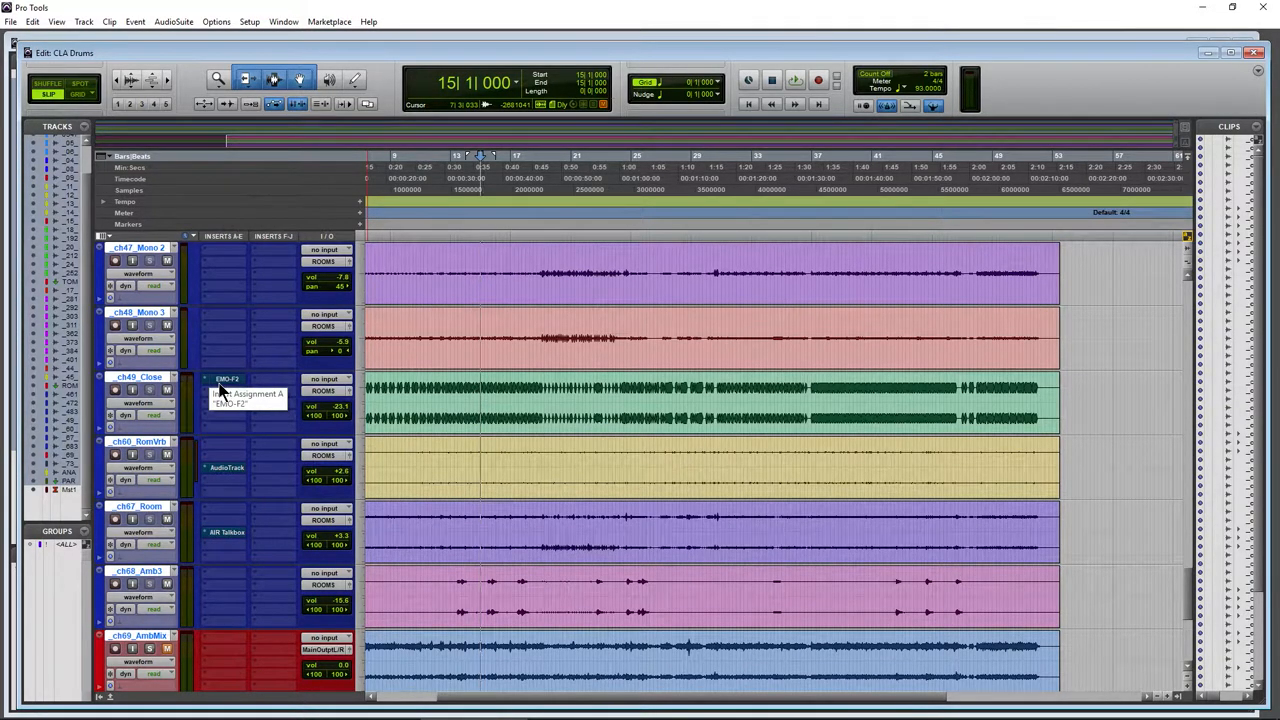
scroll(down, 3)
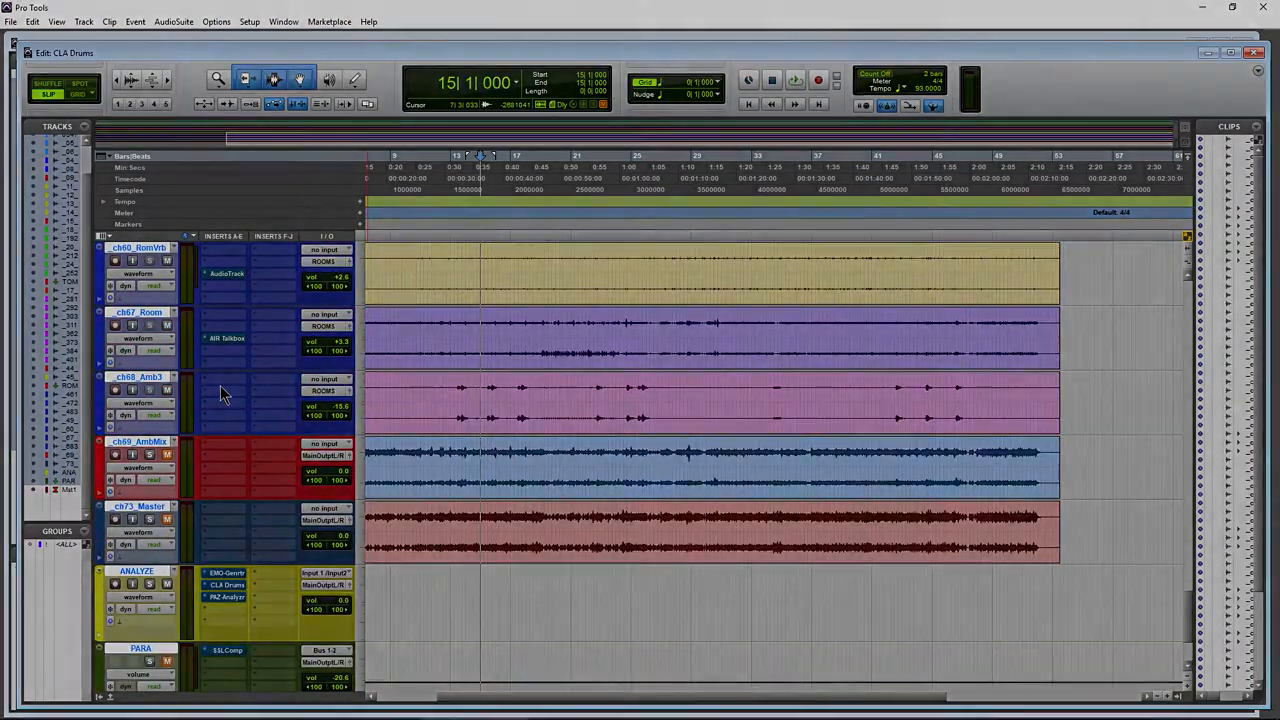